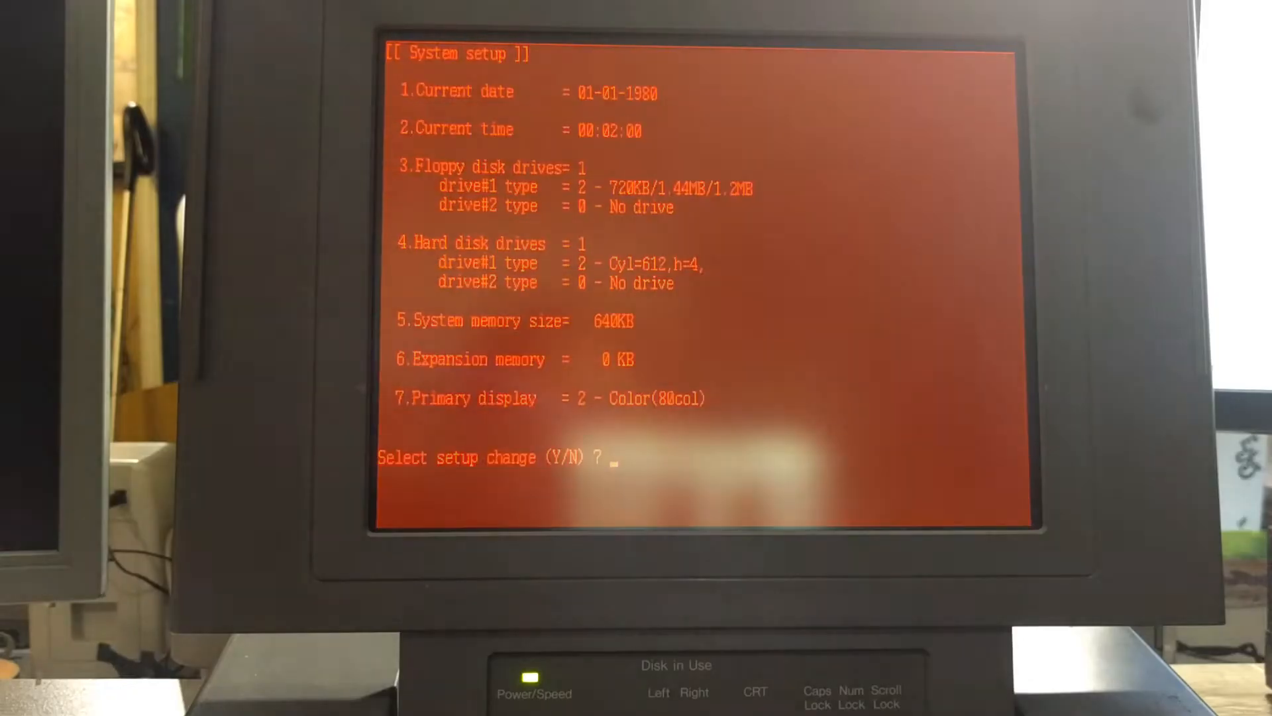
pyautogui.write('y')
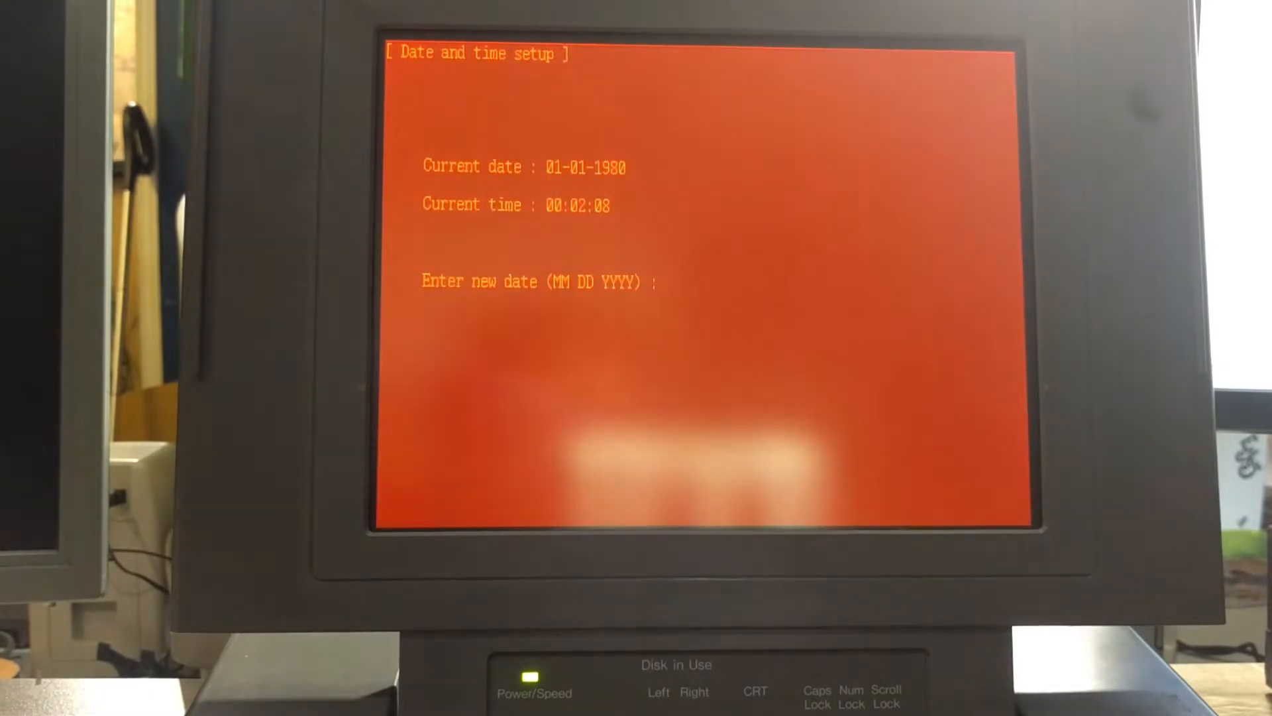
pyautogui.write('0')
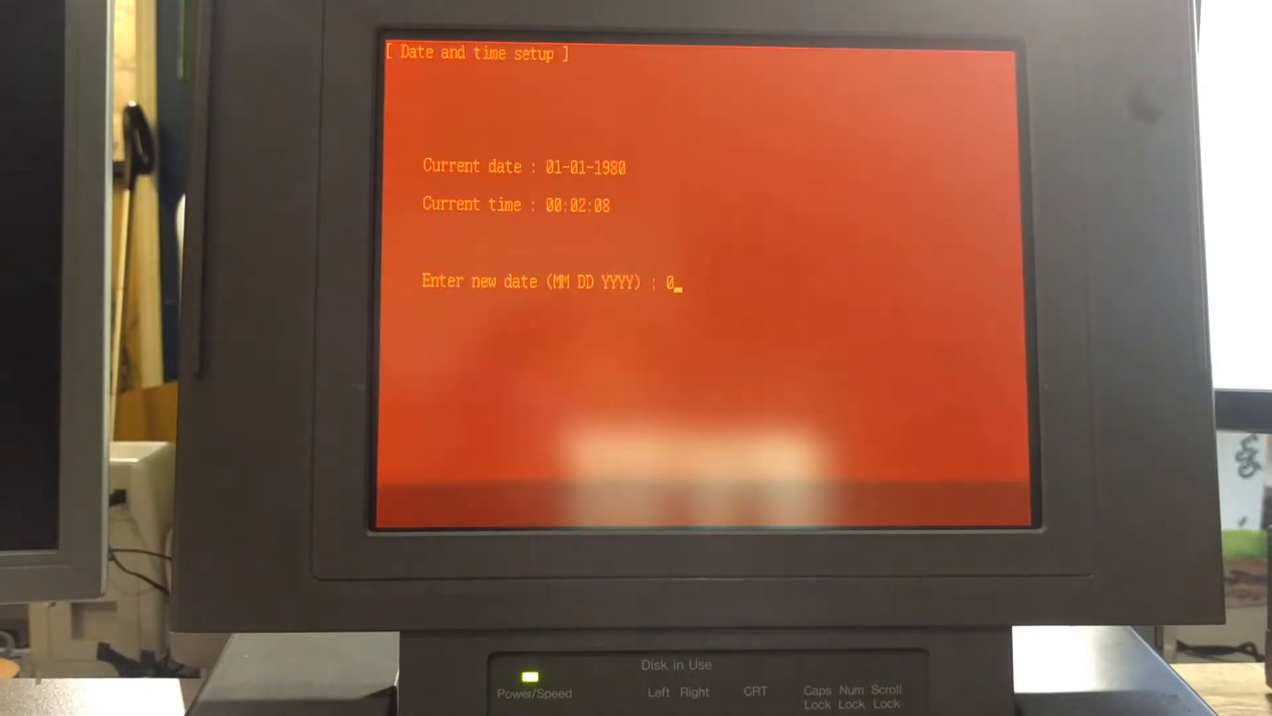